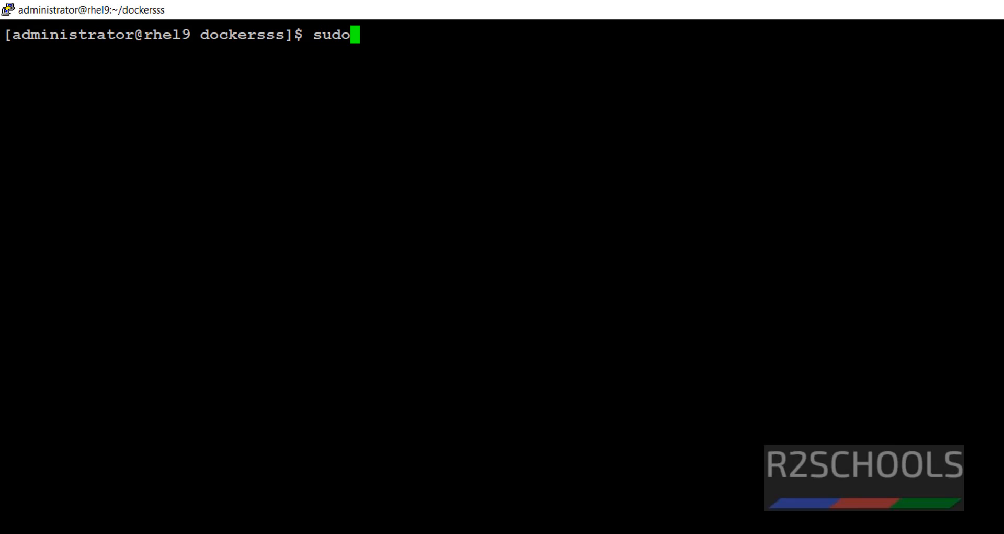
Step: Switch to the postgres user, start psql and query pg_stat_file PG_VERSION modification times for every database
text(su - postgres)
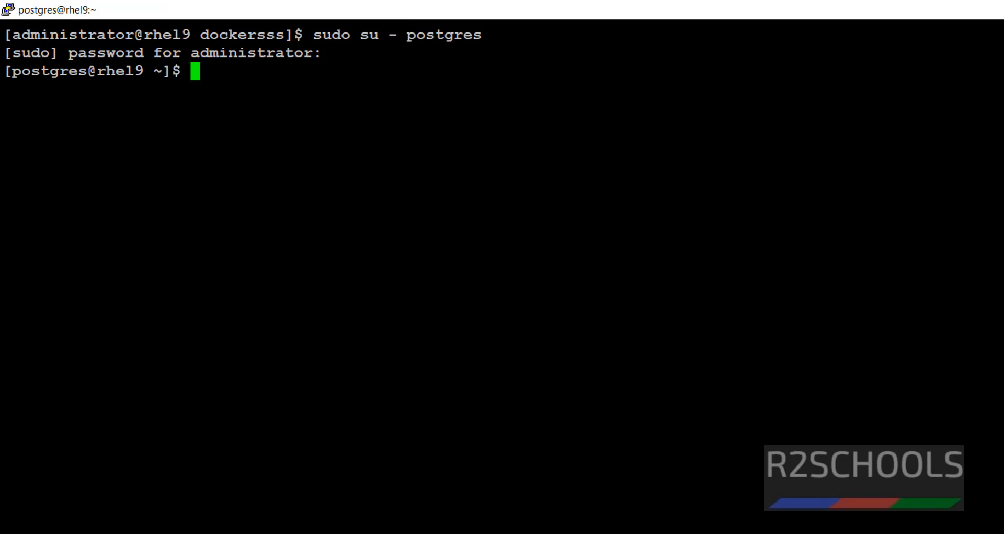
text(psql)
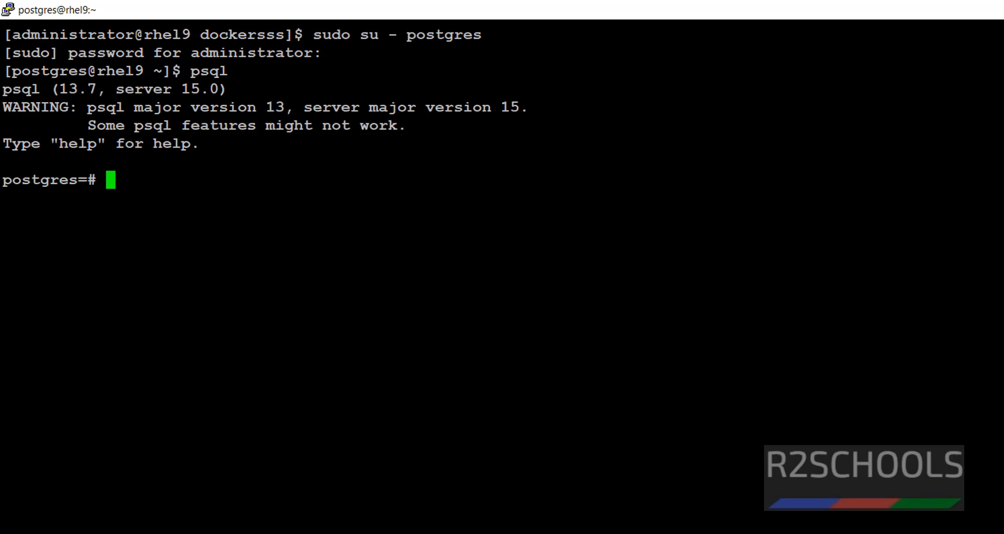
text(SELECT (pg_stat_file('base/'||oid ||'/PG_VERSION')).modification, datname FROM pg_database;)
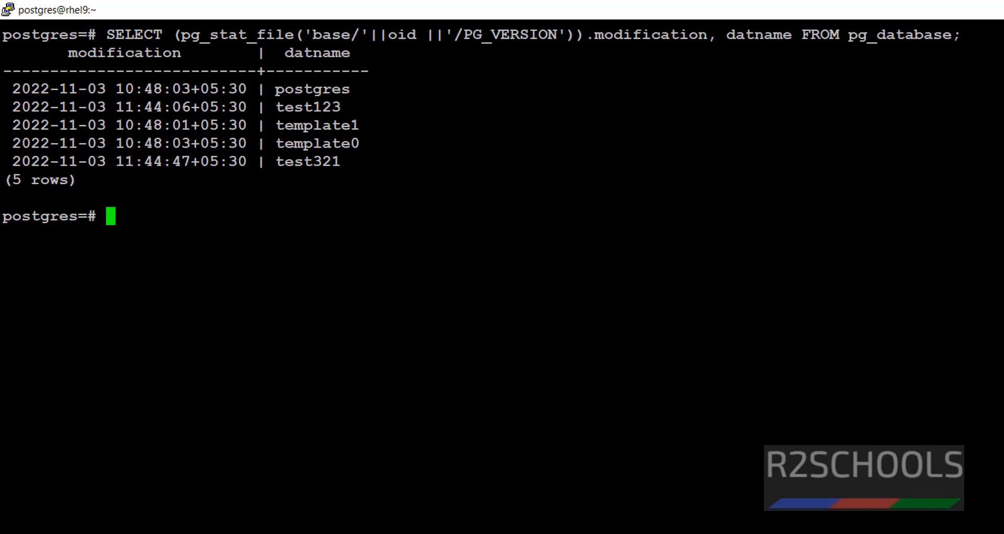
text(select)
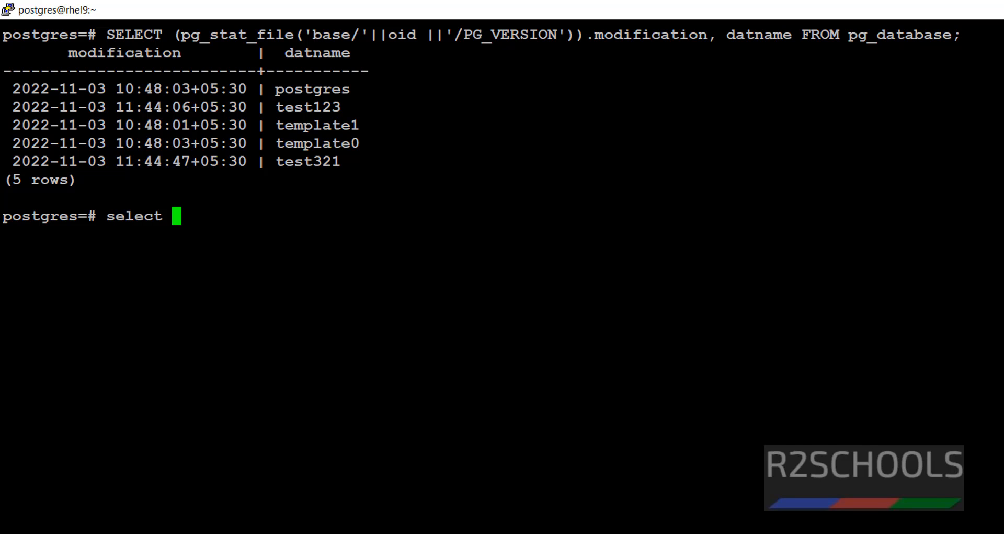
Step: List each database's oid with its name and pick out oid 16387 belonging to test123
text(oid, da)
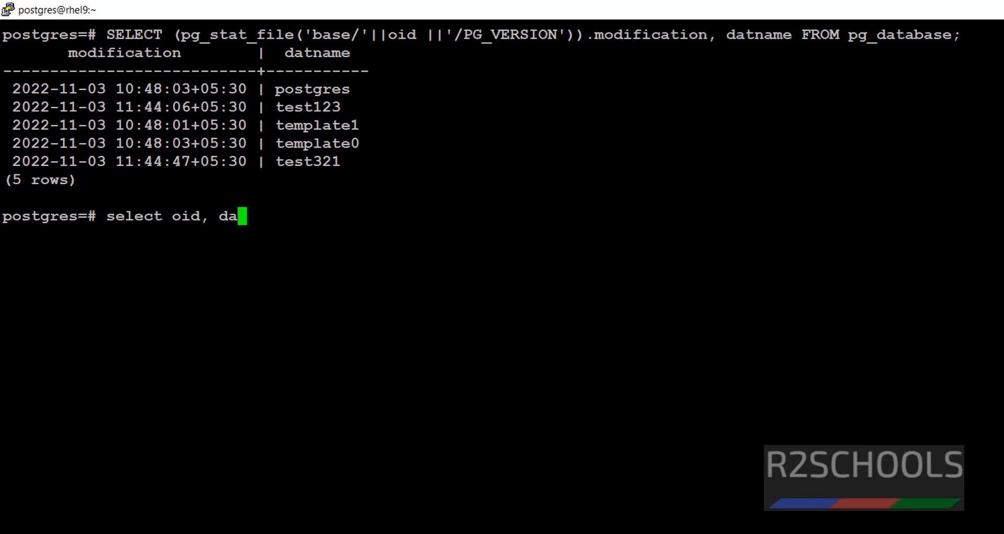
text(tabase from)
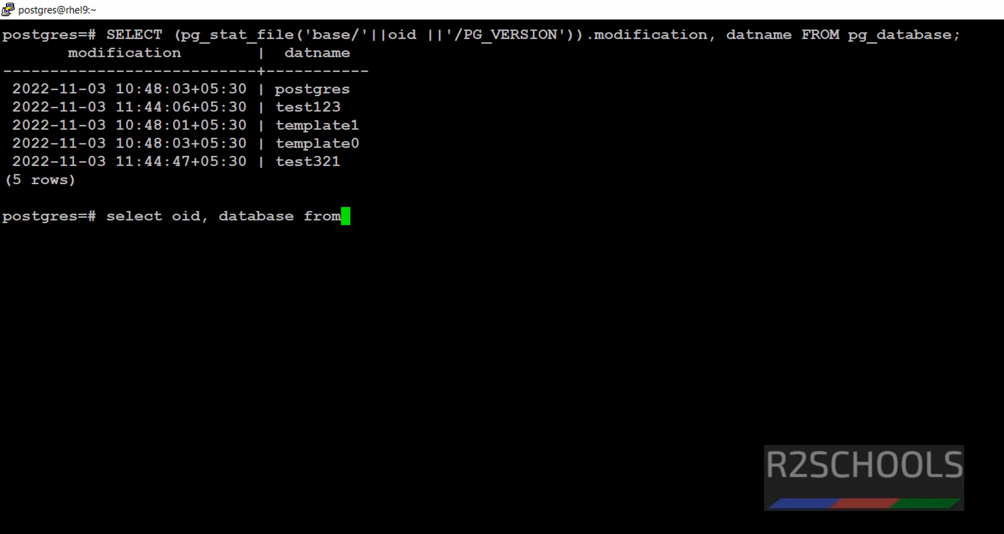
text(pg_)
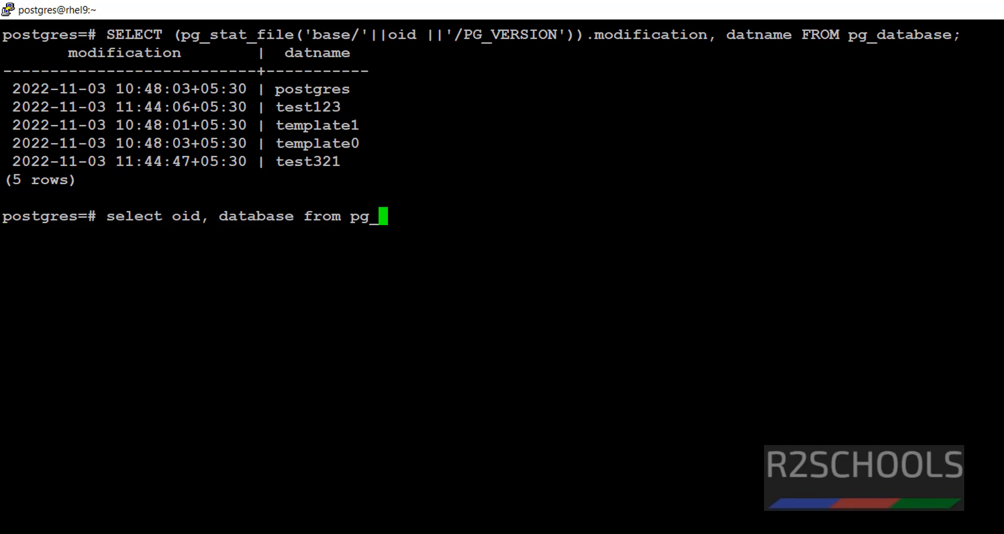
text(database;)
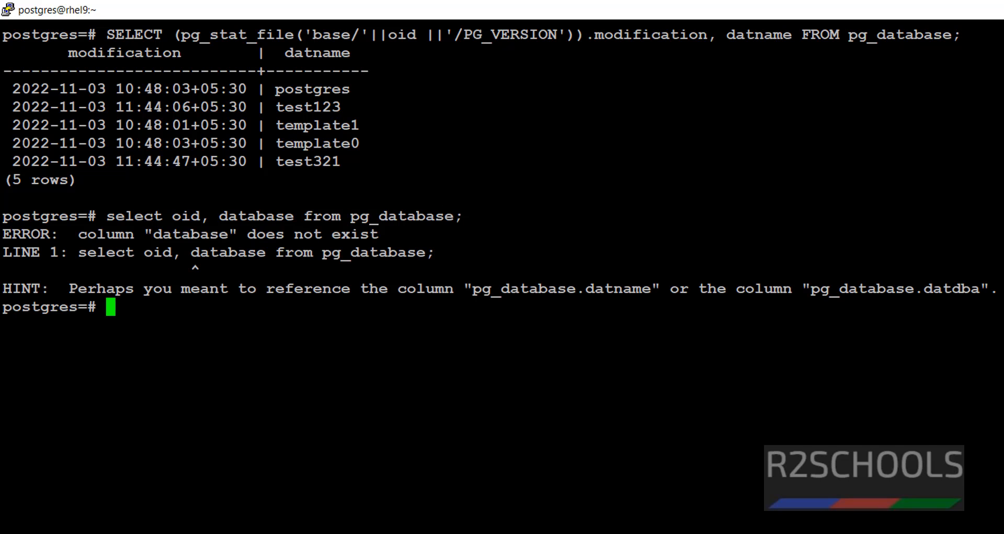
text(select oid, database from pg_database;)
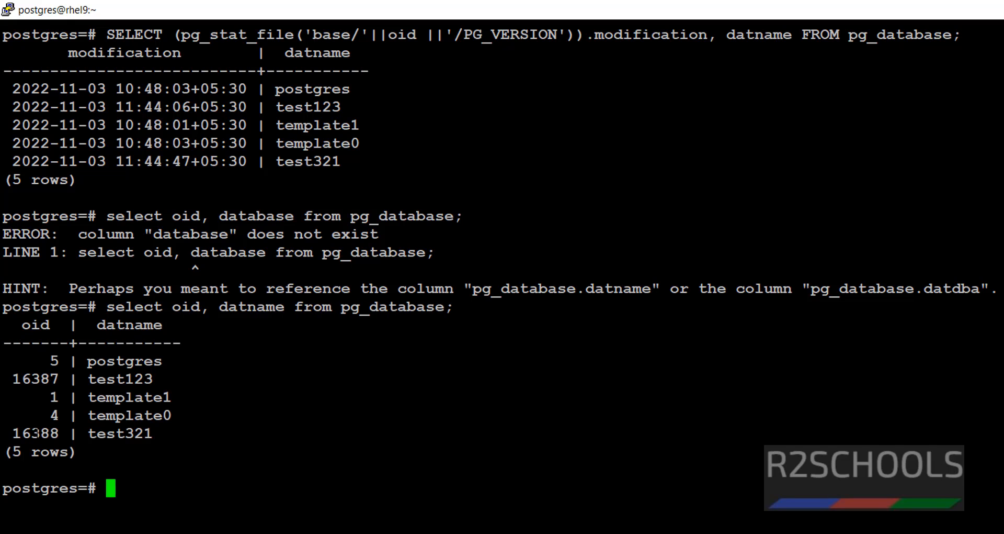
double_click(119, 378)
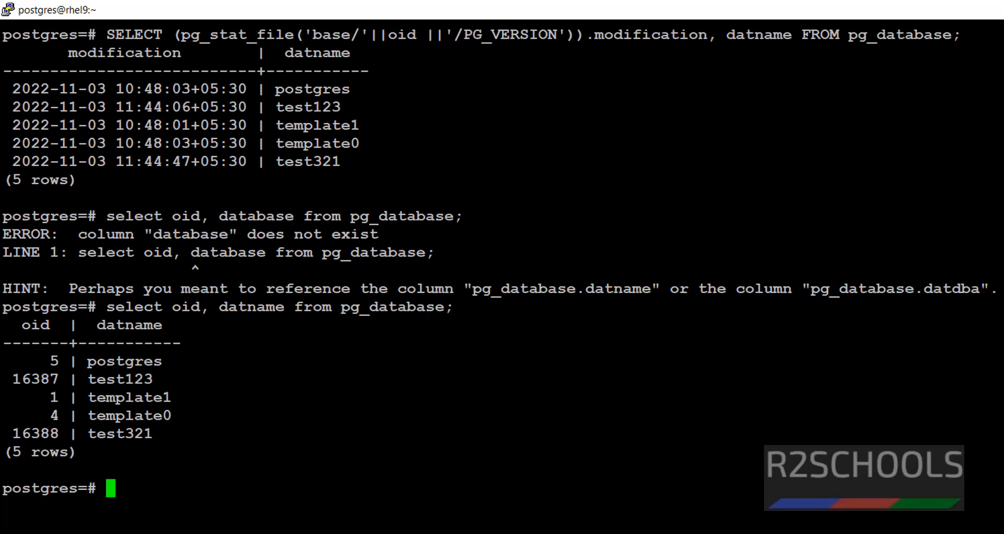
double_click(34, 378)
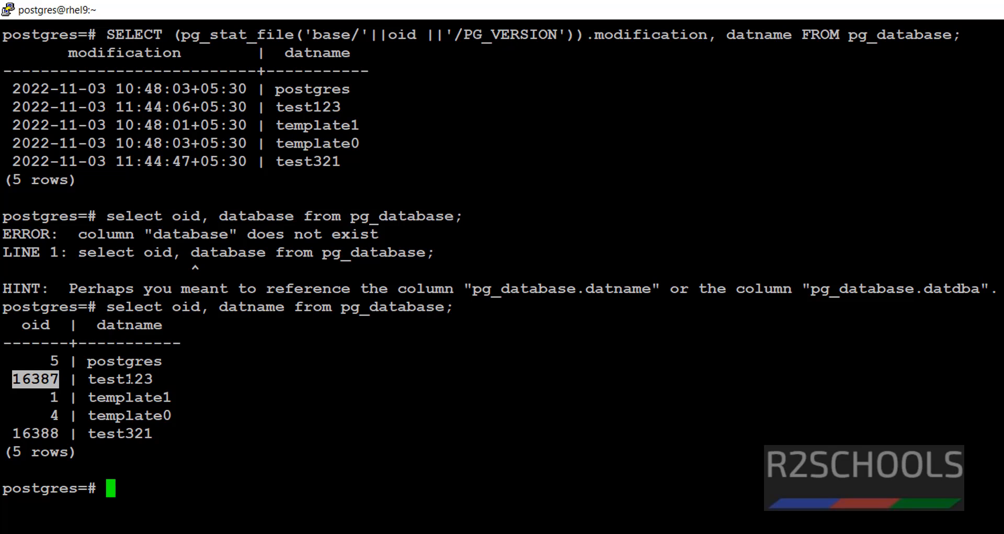
Step: Show the server's data_directory setting, /var/lib/pgsql/15/data
text(show)
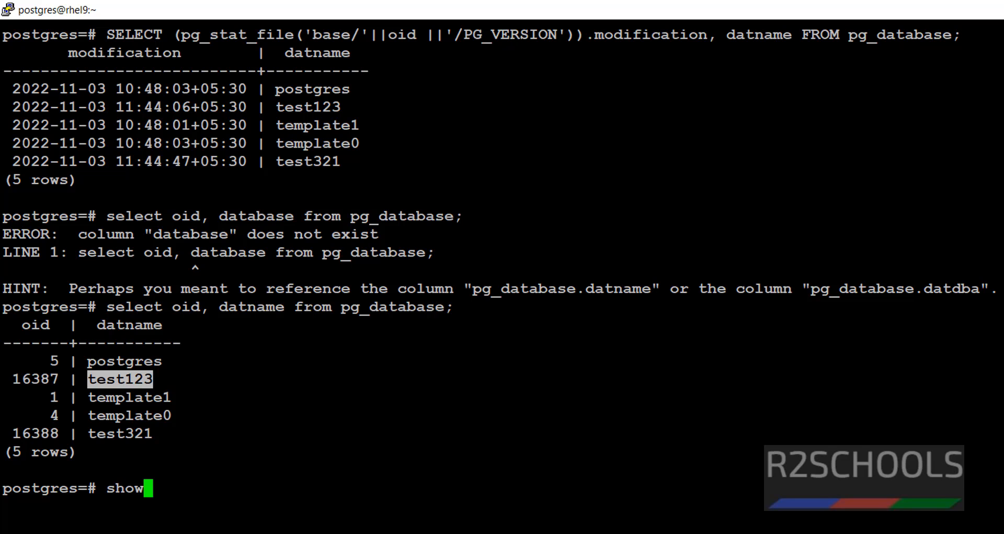
text(data)
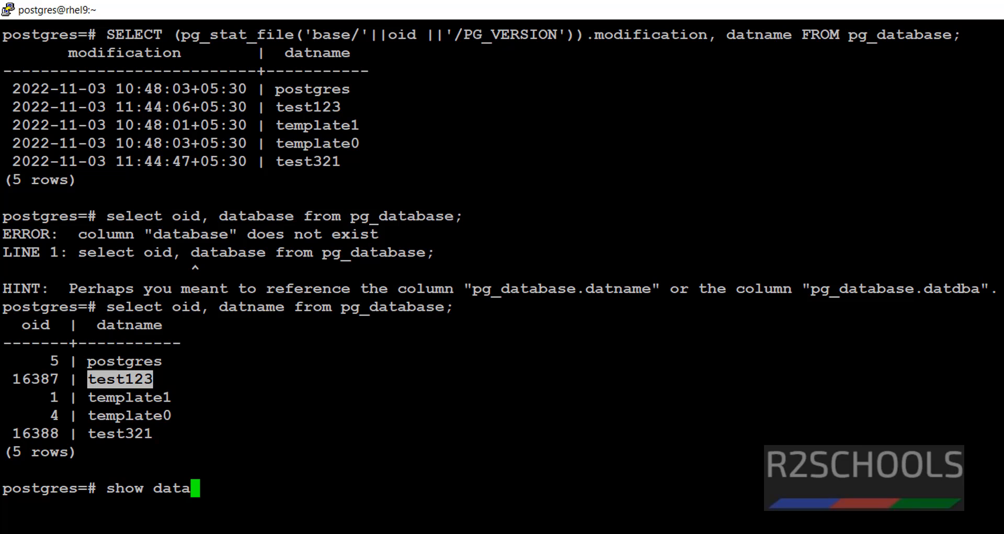
text(_directo)
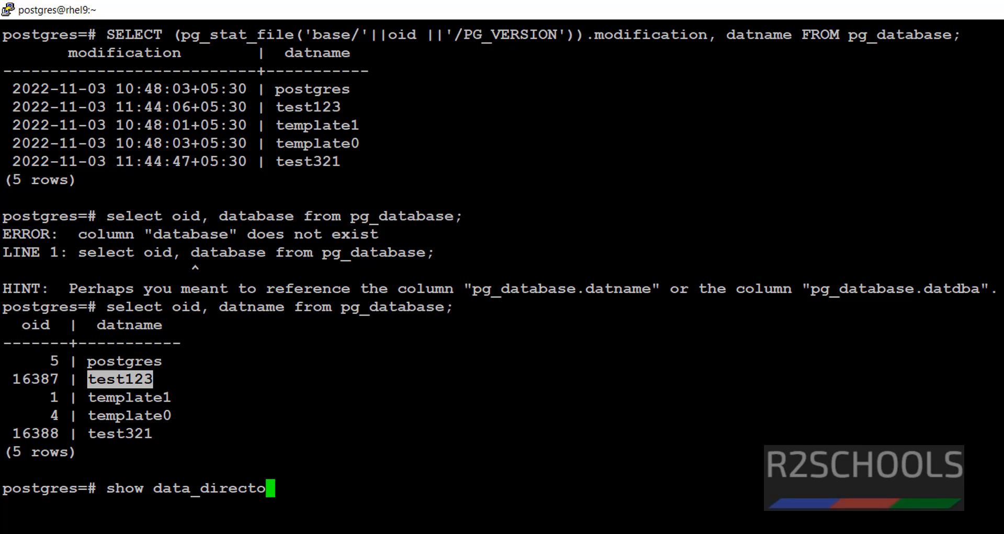
text(ry;)
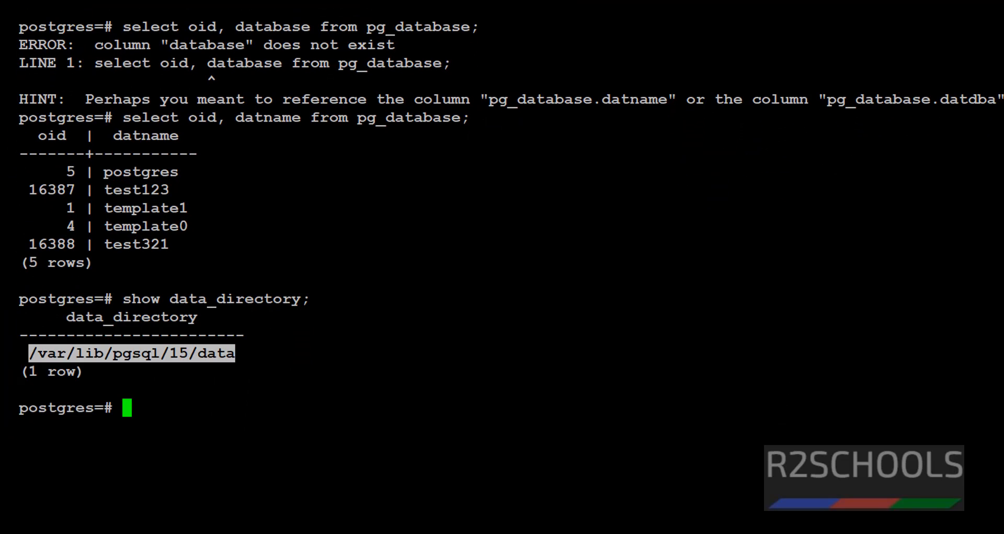
Step: Quit psql, change into /var/lib/pgsql/15/data/base/16387 and list its files with ls -ltr
text(\q)
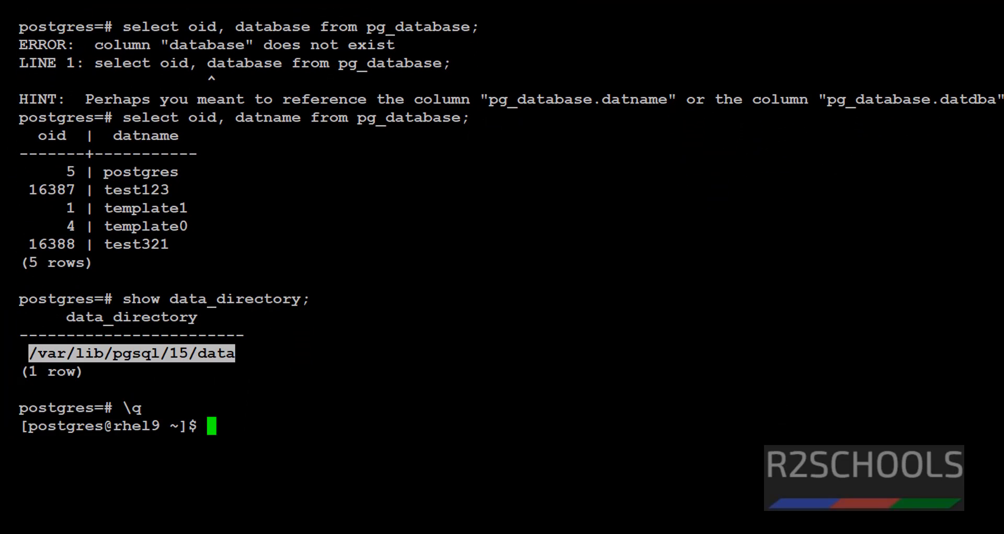
text(cd /var/lib/pgsql/15/data)
text(ls)
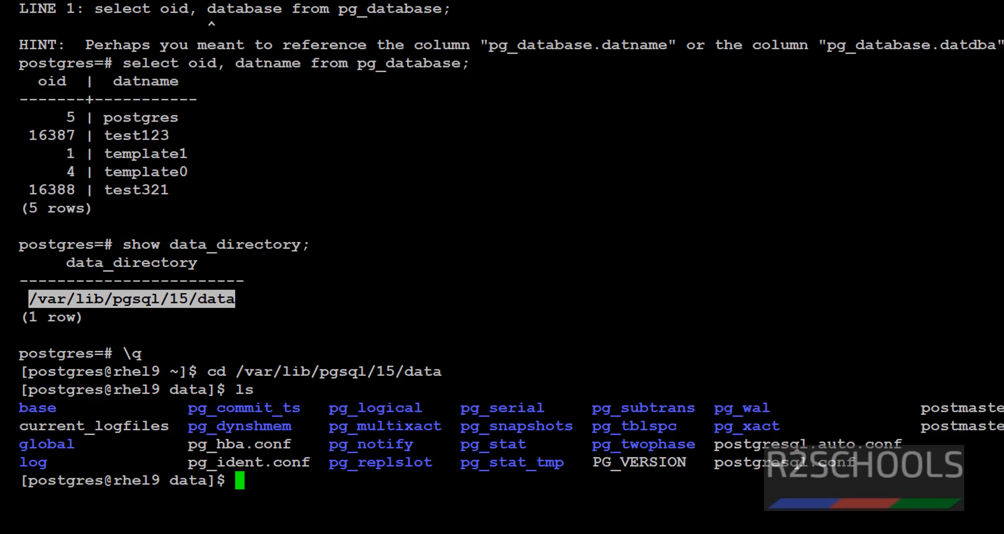
text(cd)
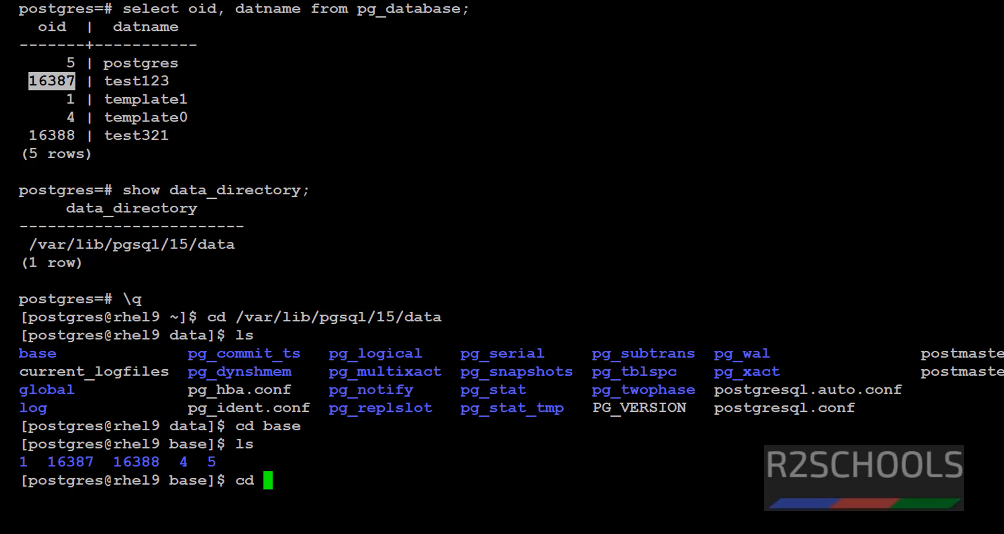
text(16387)
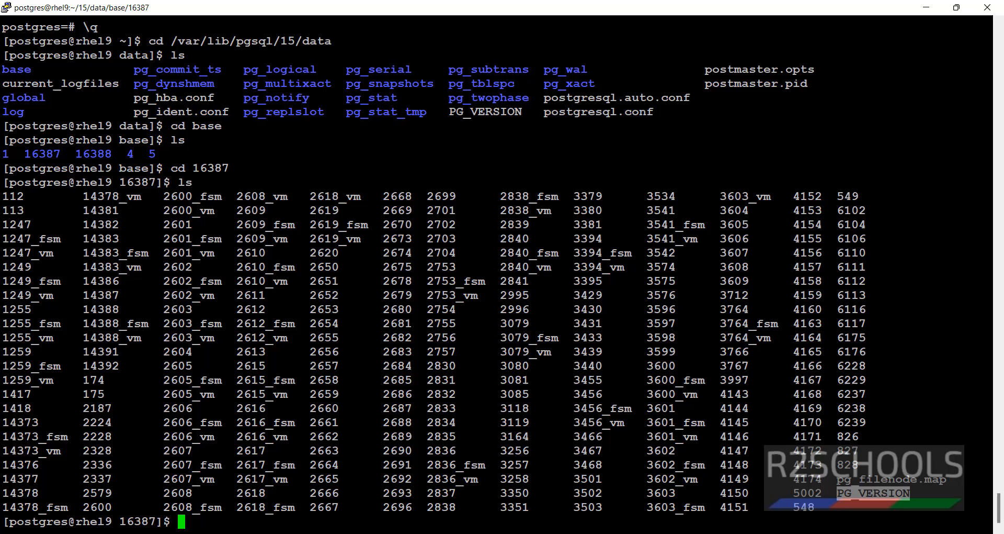
text(ls)
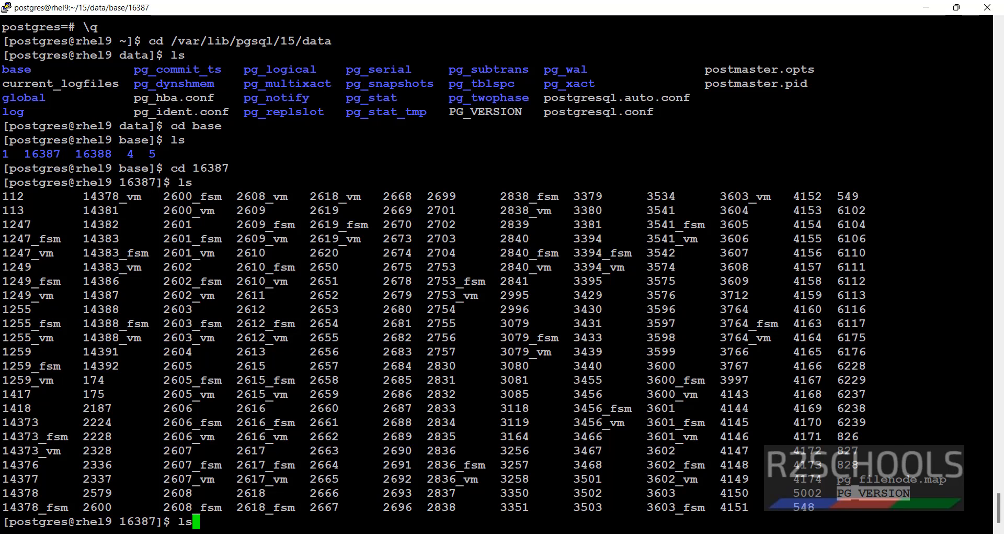
text(-ltr)
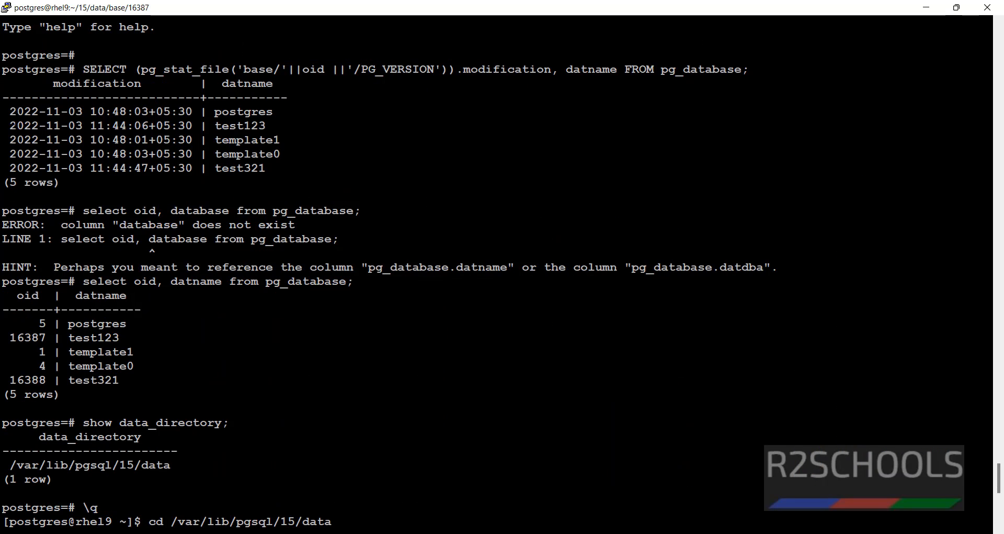
drag(11, 126, 142, 125)
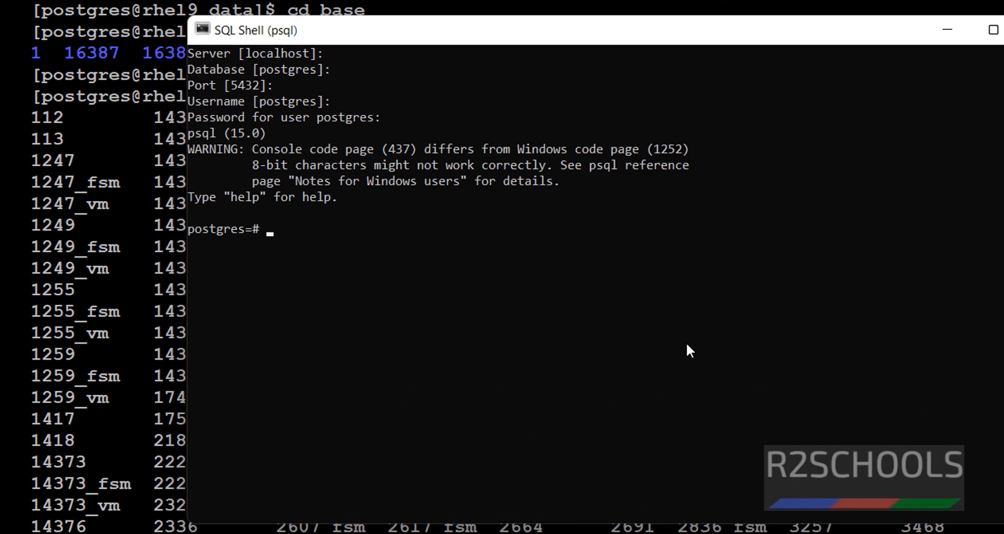
Step: Query pg_stat_file PG_VERSION modification times for every database in the Windows psql session
text(SELECT (pg_stat_file('base/'||oid ||'/PG_VERSION')).modification, datname FROM pg_database;)
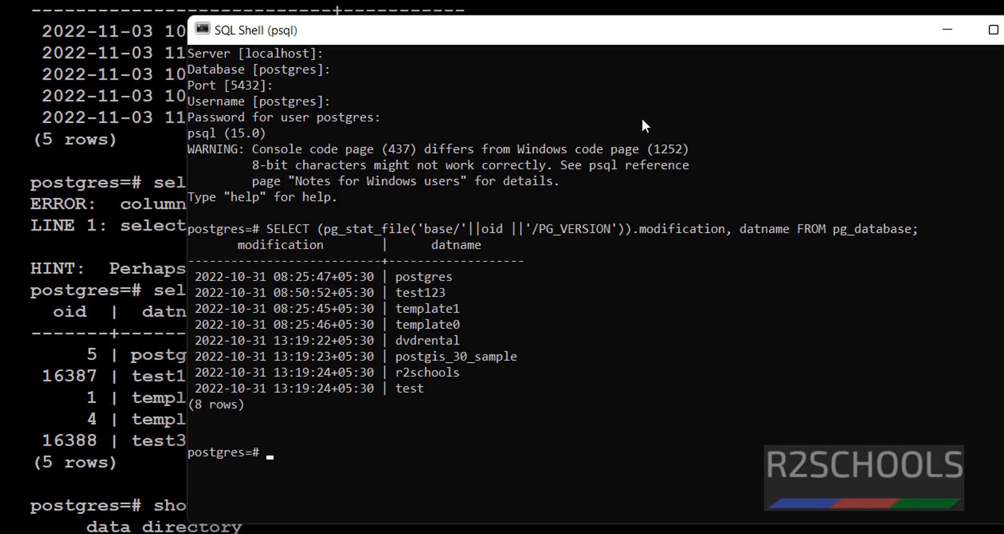
mouse_move(442, 397)
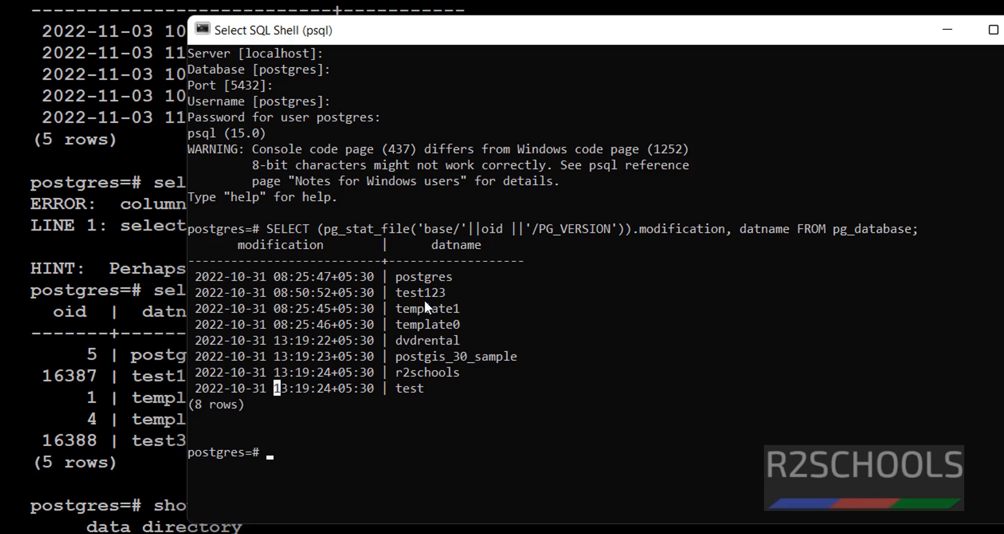
text(s)
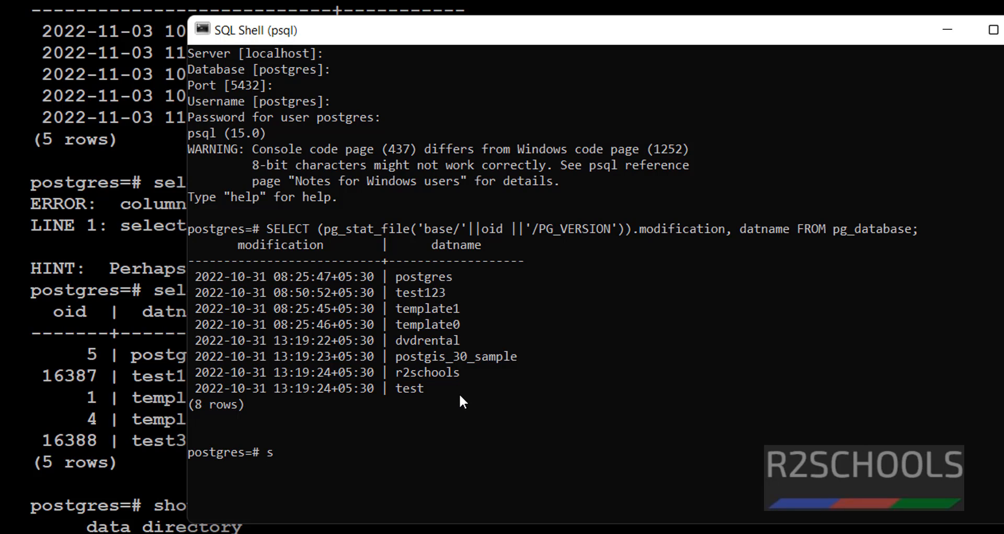
text(how datab)
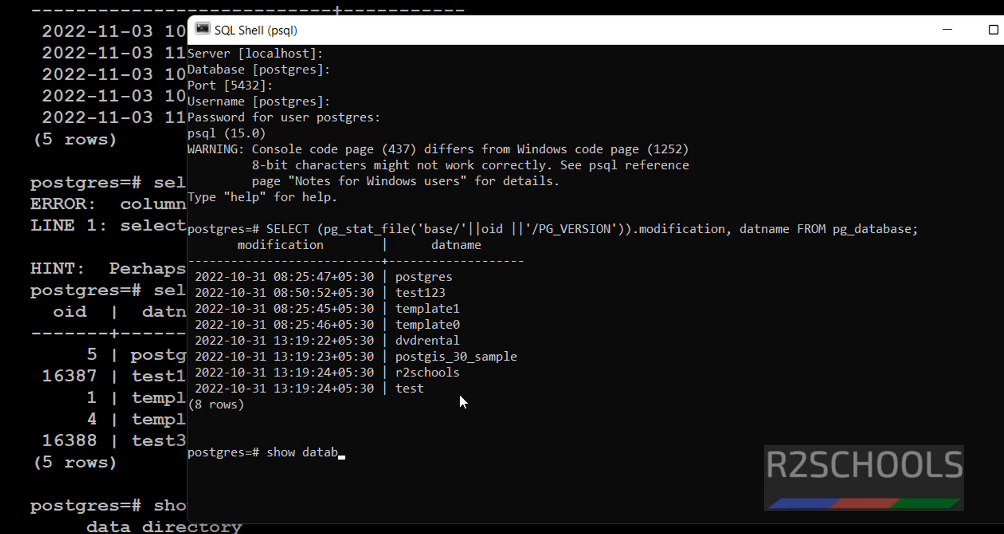
Step: Show data_directory, revealing C:/Program Files/PostgreSQL/15/data
key(Backspace)
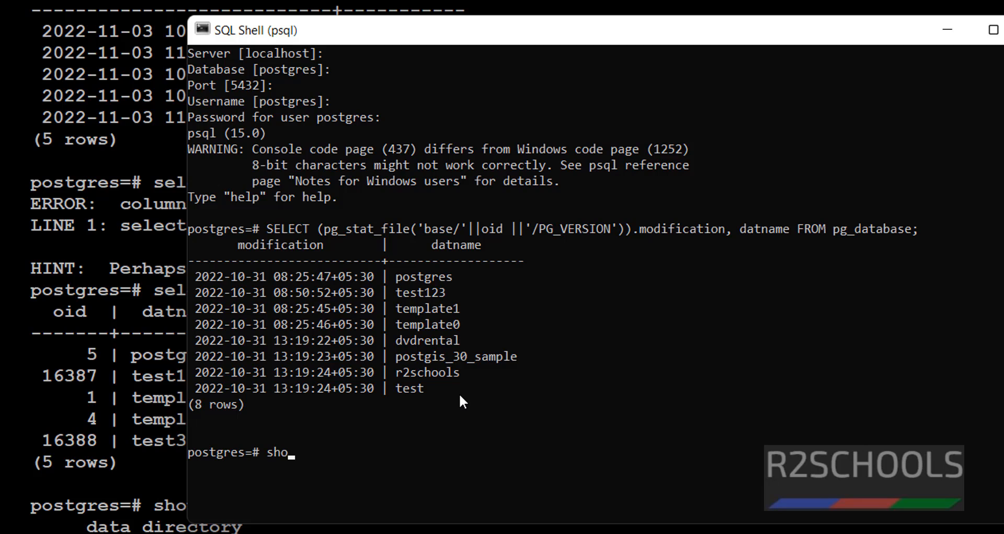
text(data)
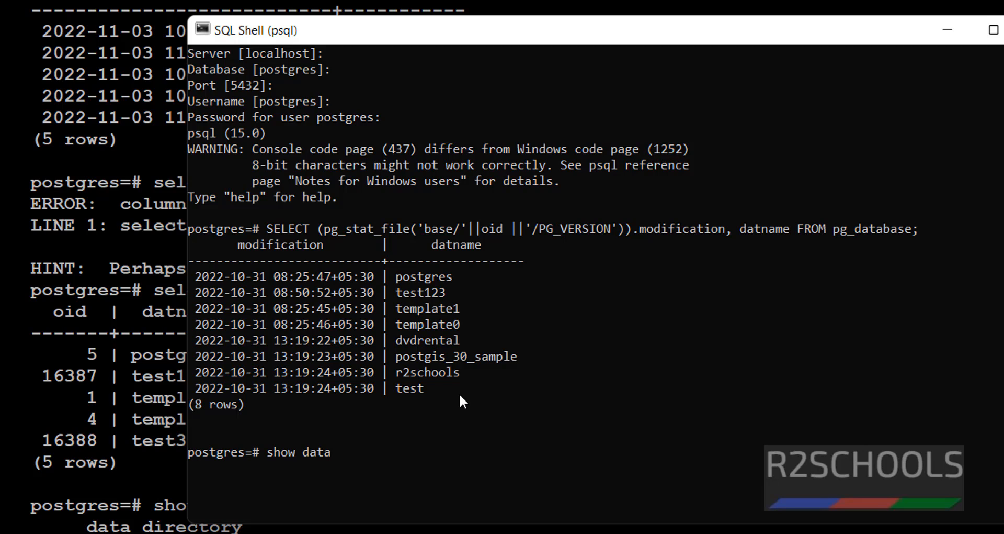
text(_driecto)
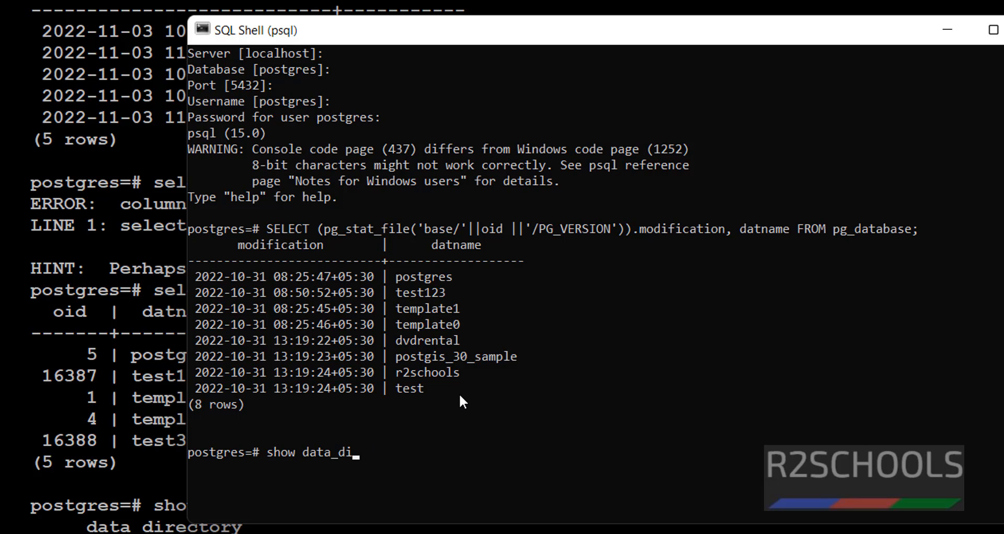
text(rectory;)
text(C:/Program Files/PostgreSQL/15/data)
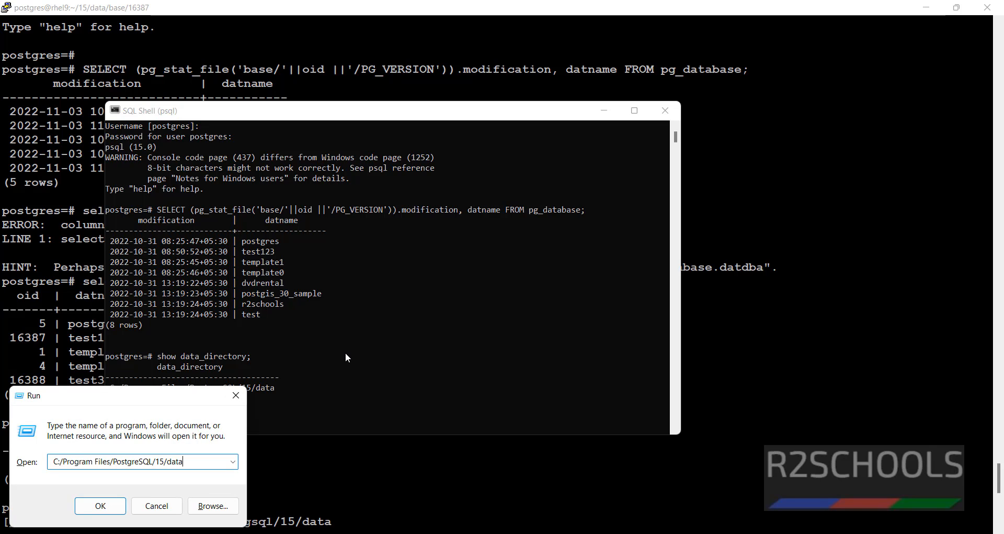
Step: Open the Windows data directory and list each database's oid with its name in psql
click(101, 506)
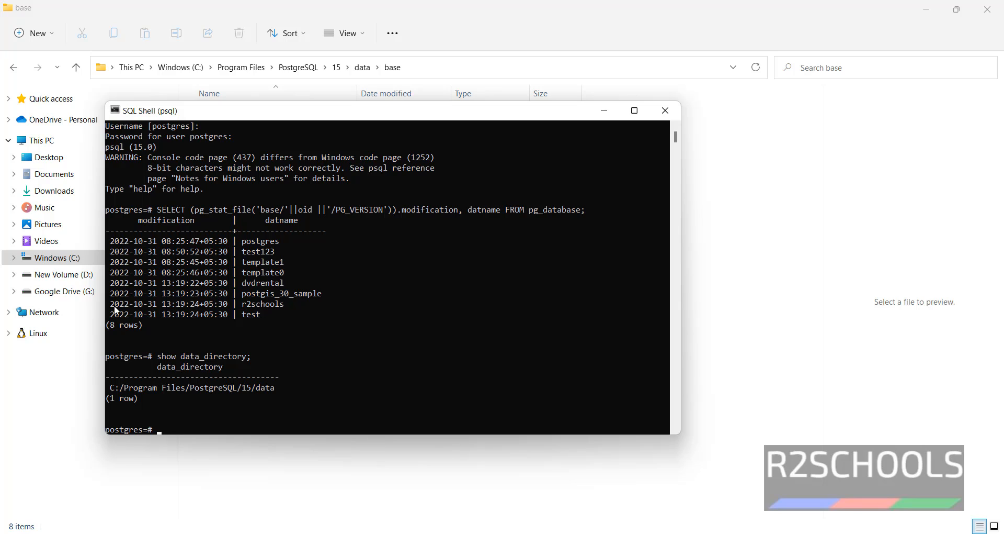
drag(108, 304, 289, 313)
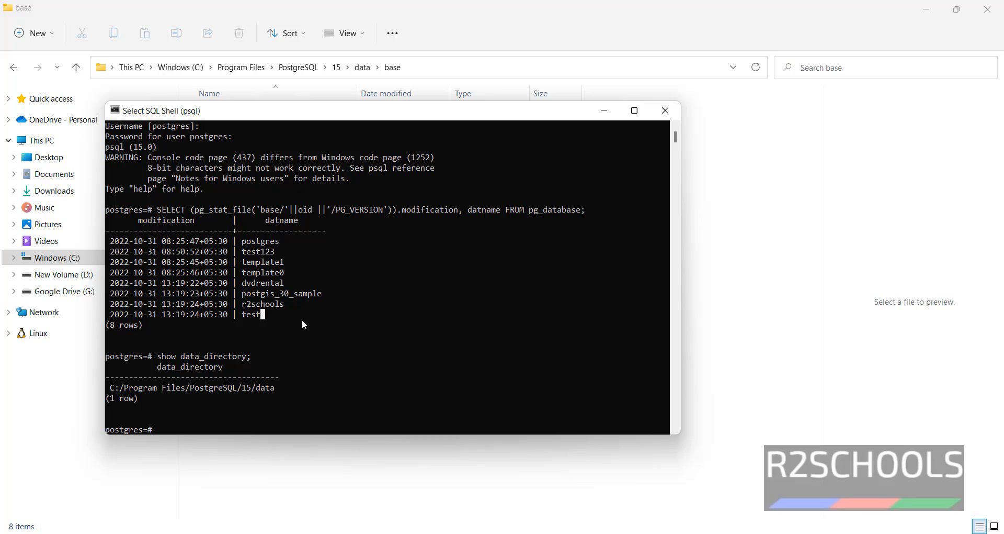
text(select oid)
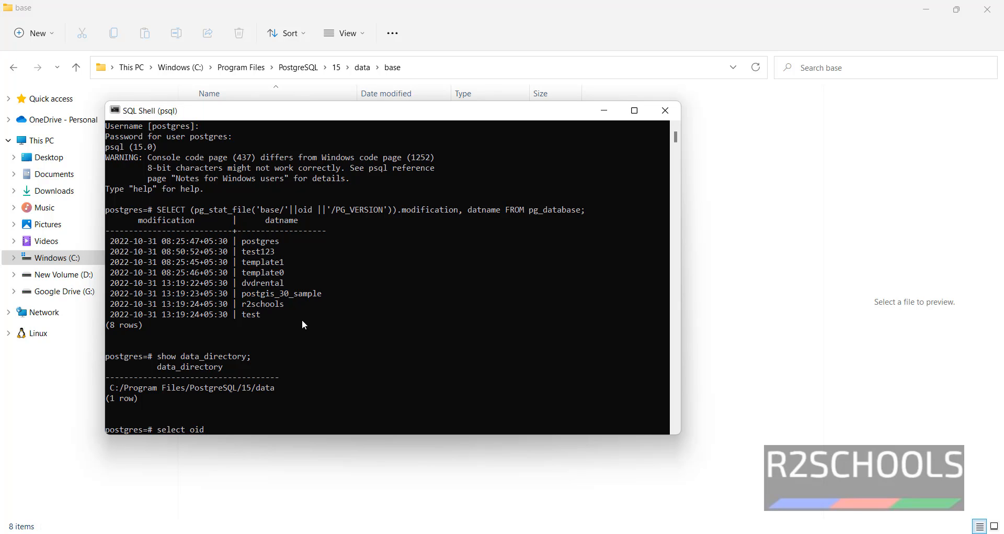
text(,data)
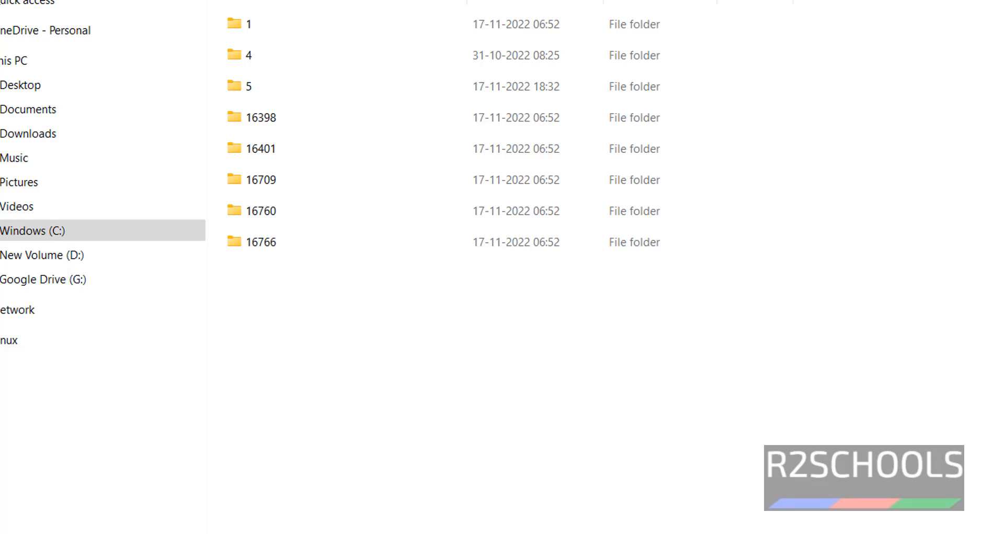
Step: Open the base\16760 database folder containing PG_VERSION
double_click(261, 211)
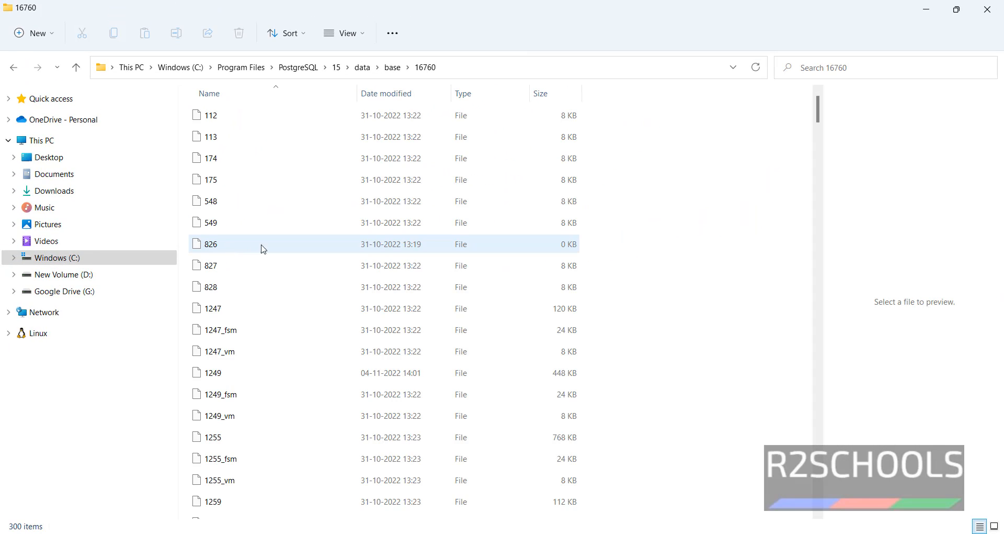
scroll(down, 3)
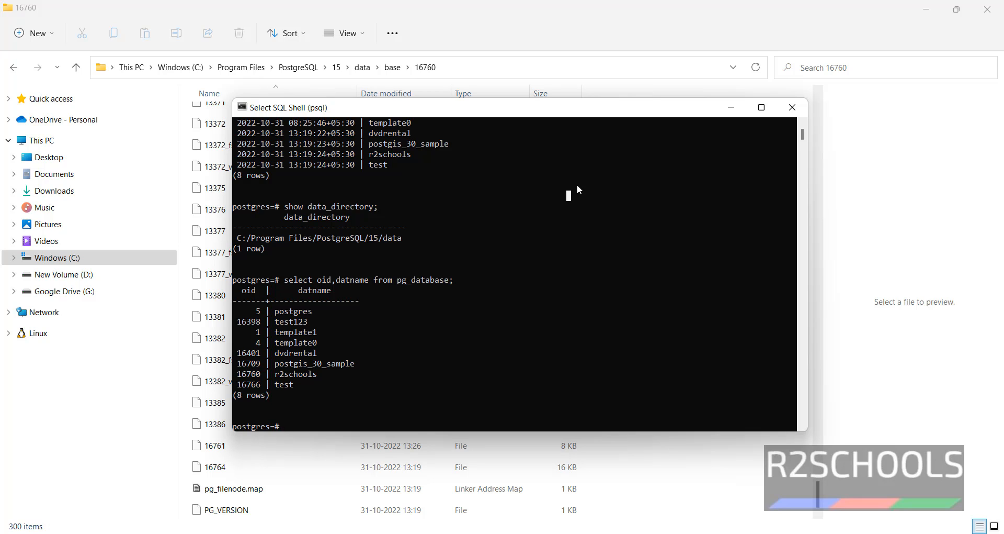
mouse_move(691, 298)
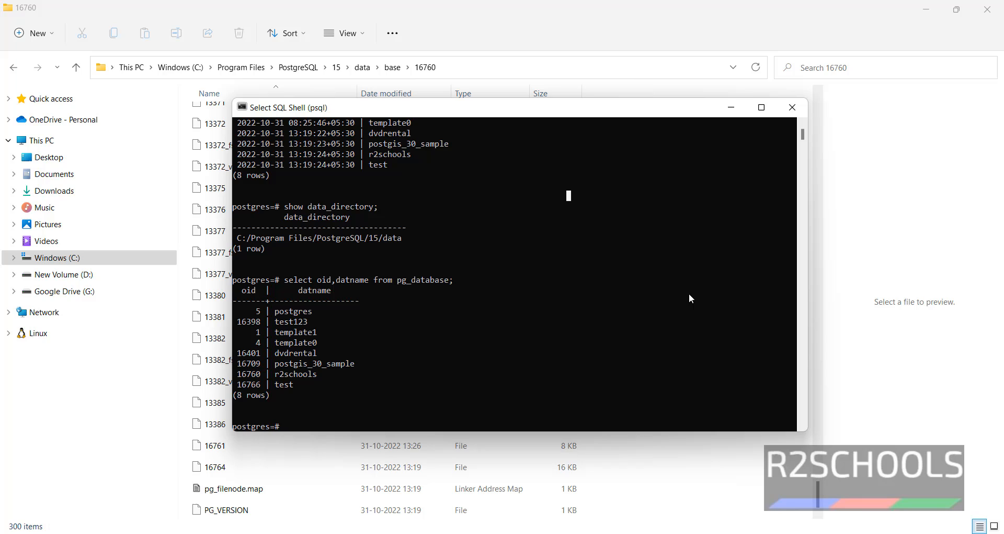